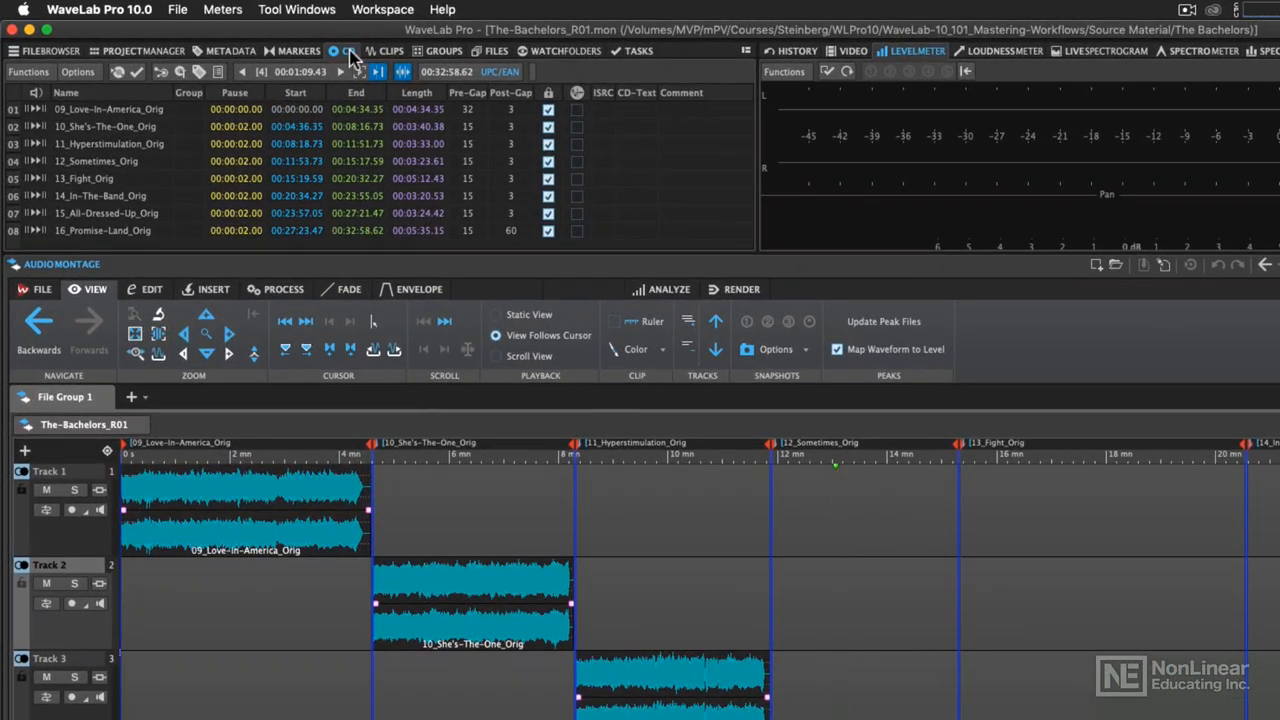
# Open the CD-Text Editor from the CD window's Functions menu.
pyautogui.click(28, 72)
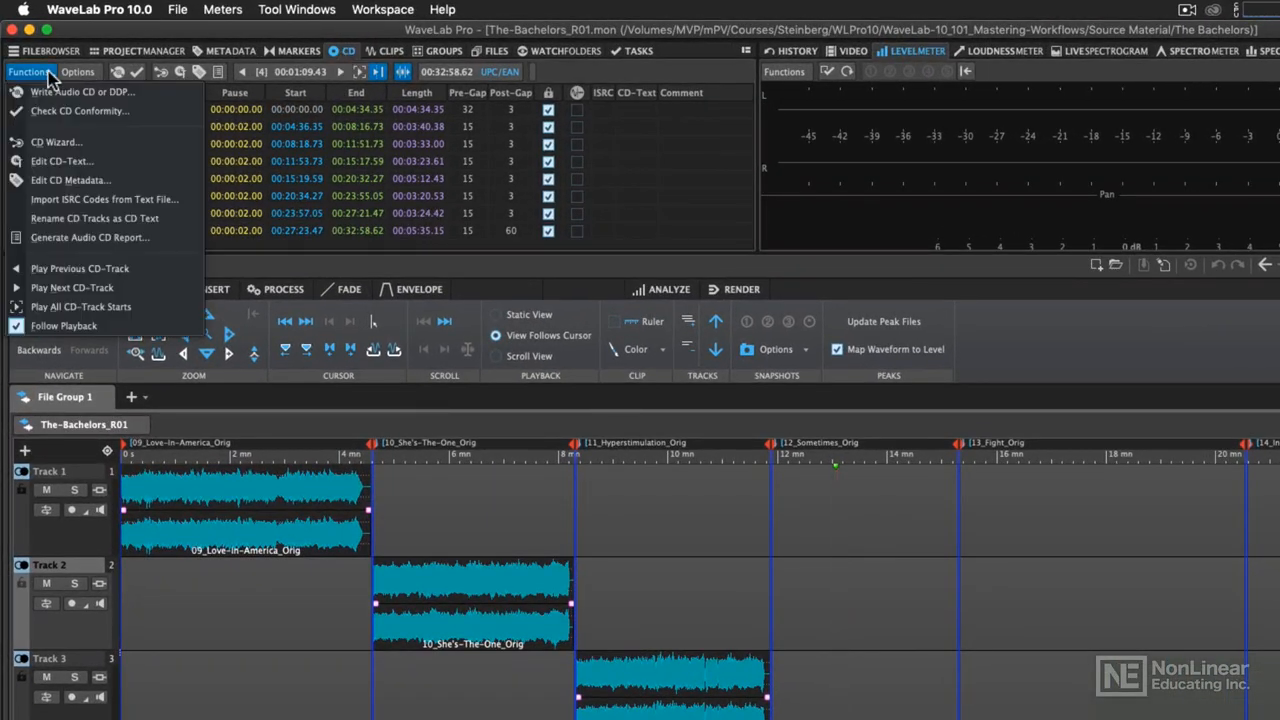
pyautogui.moveTo(84, 160)
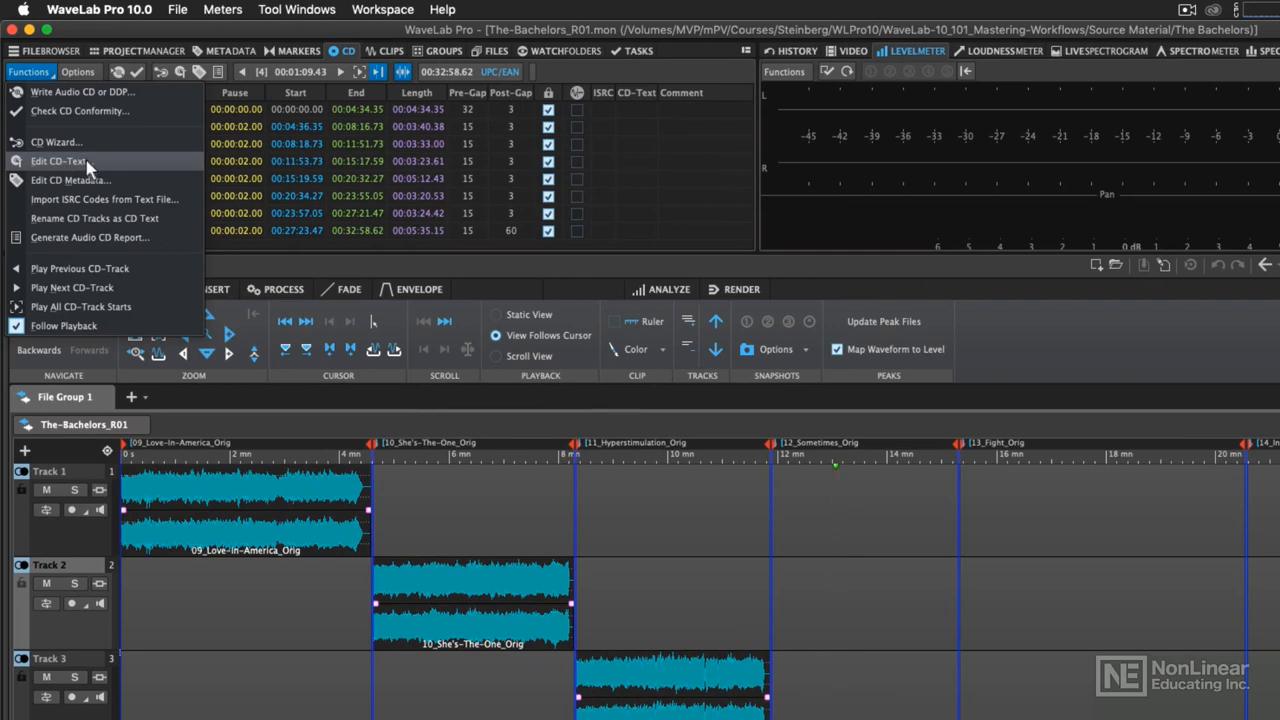
pyautogui.click(60, 160)
pyautogui.write('Live in')
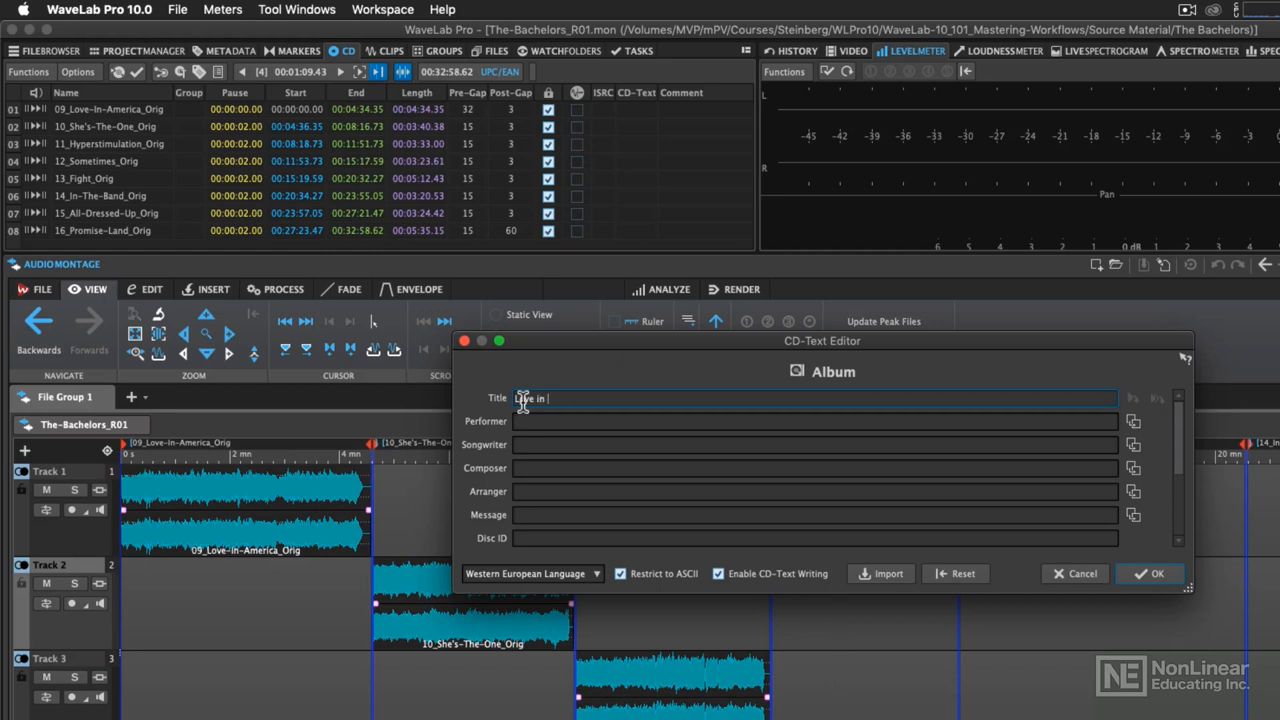
# Enter album title Love in America, performer The Bachelors and songwriter Phil Isom.
pyautogui.write('America')
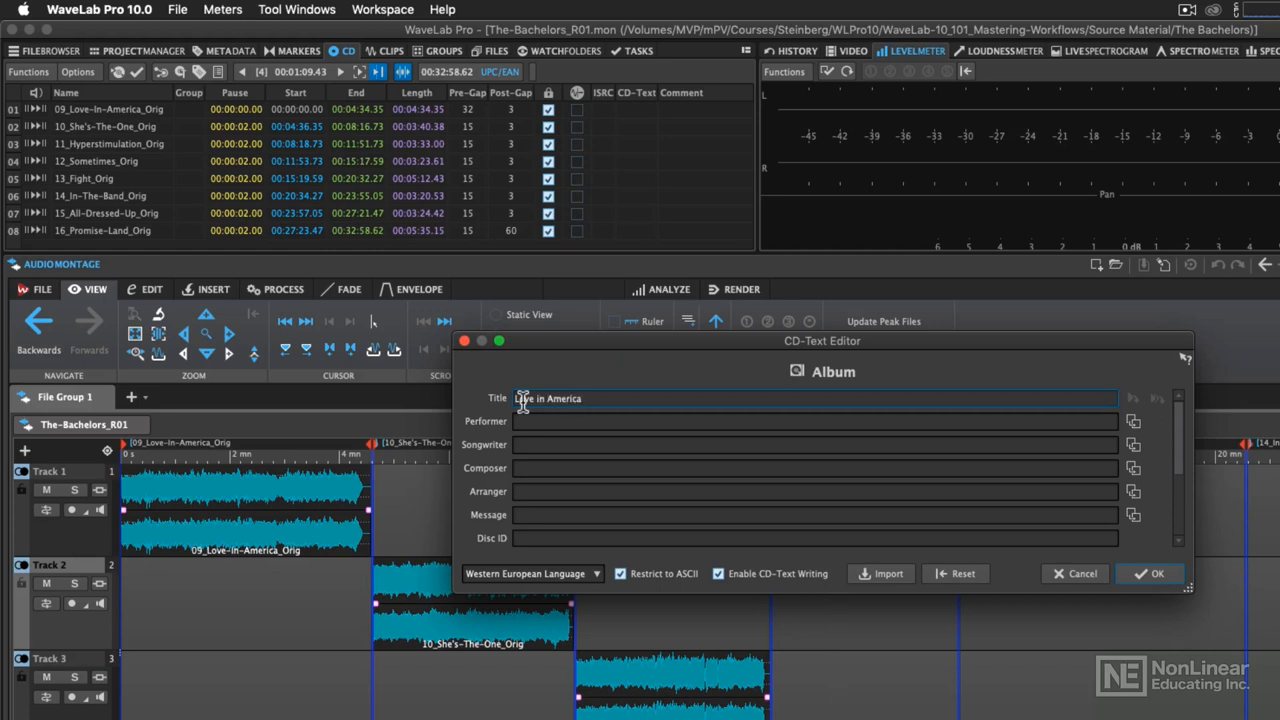
pyautogui.click(816, 420)
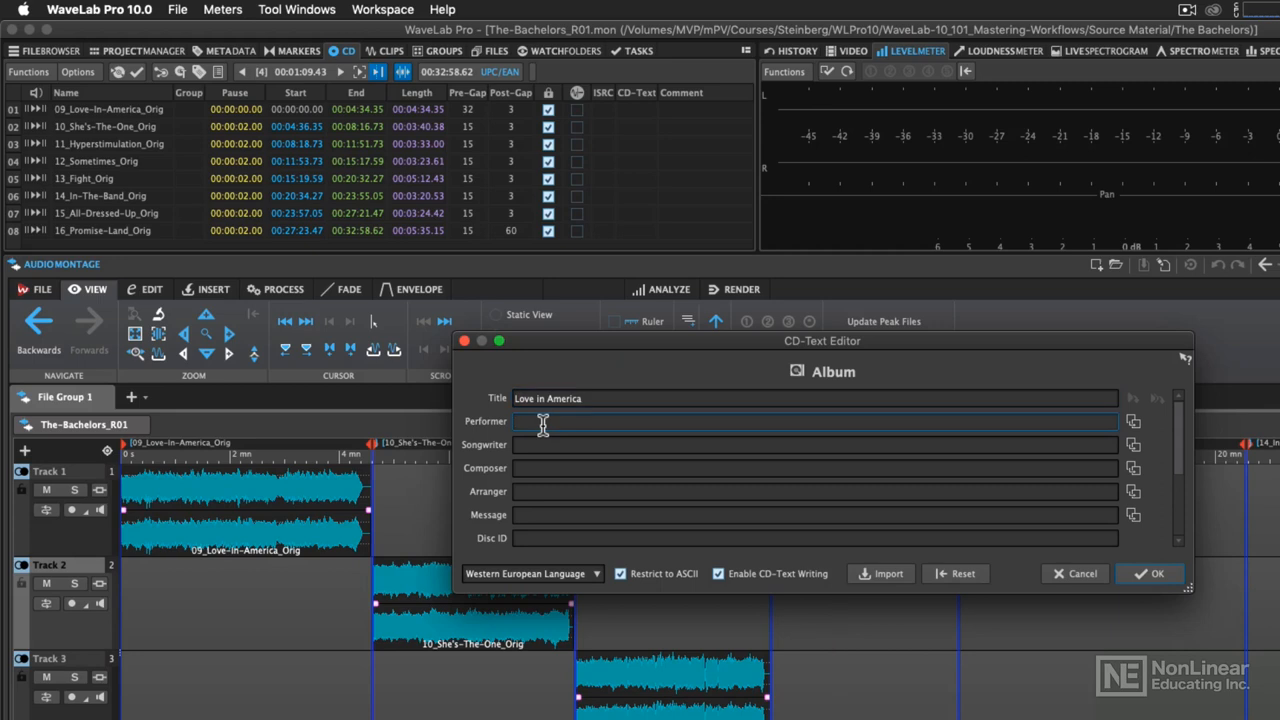
pyautogui.write('The Bachelors')
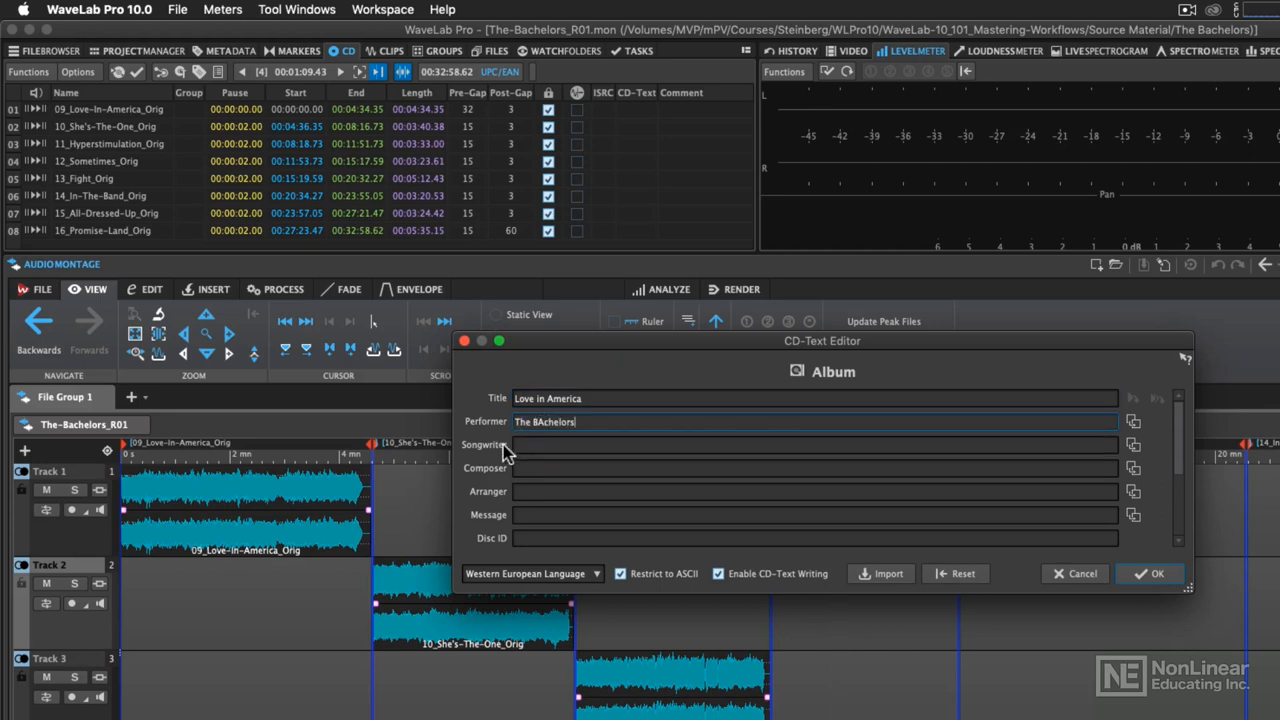
pyautogui.moveTo(510, 538)
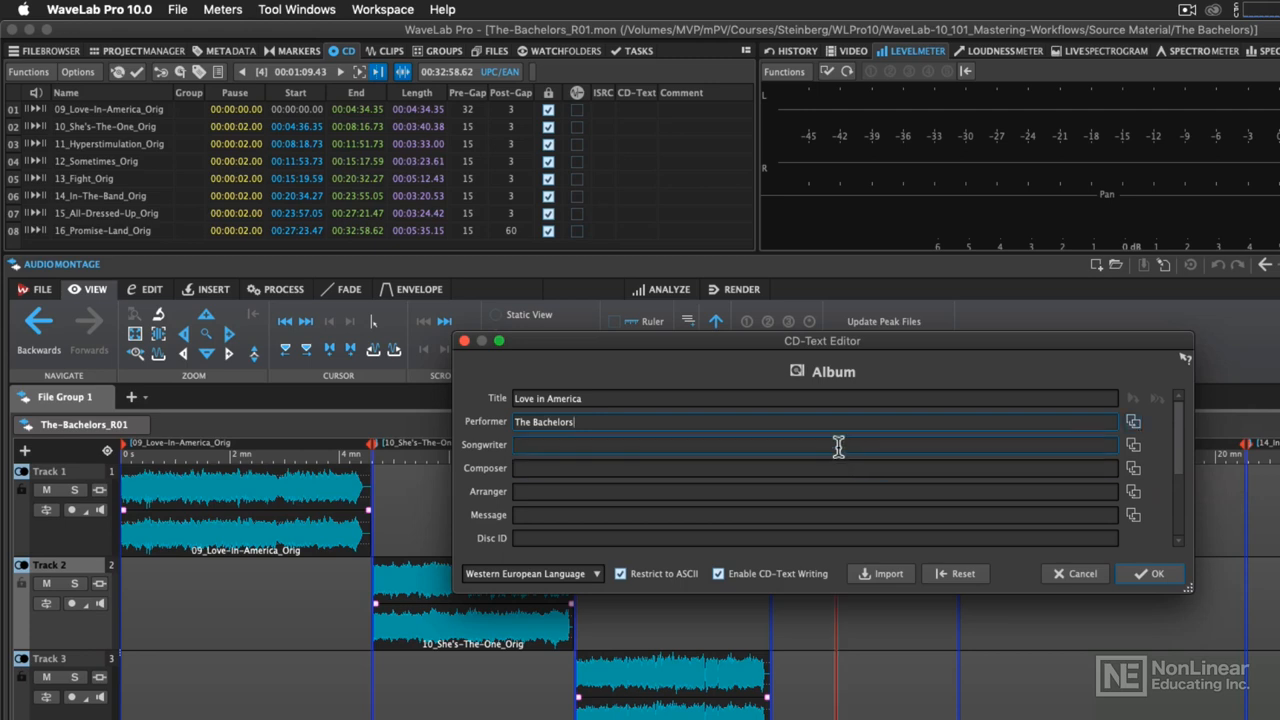
pyautogui.write('Phil')
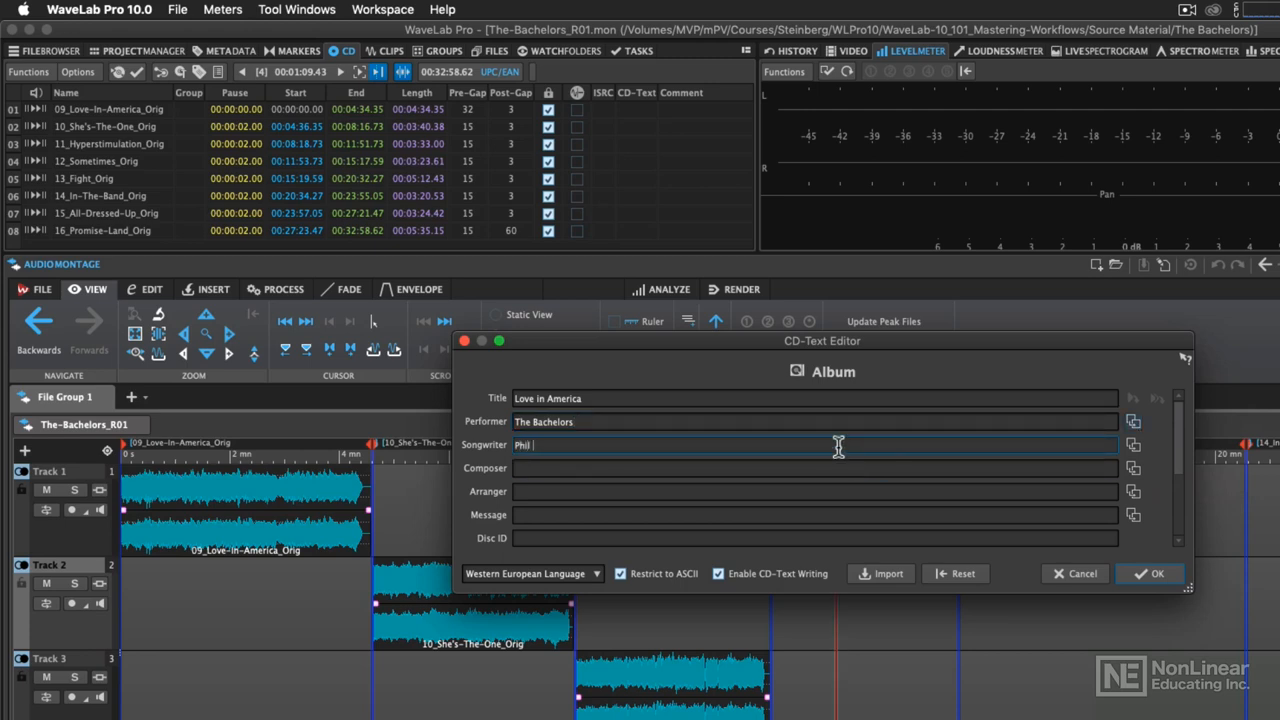
pyautogui.write('Isom')
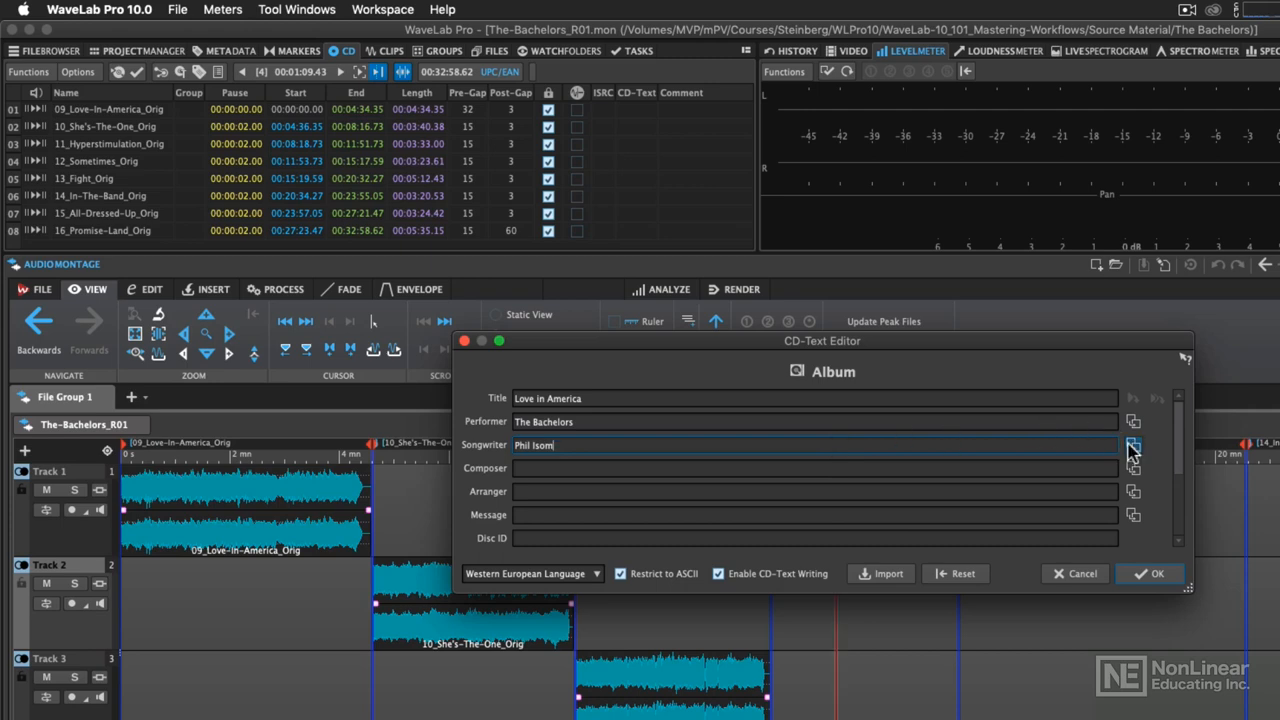
pyautogui.moveTo(1056, 510)
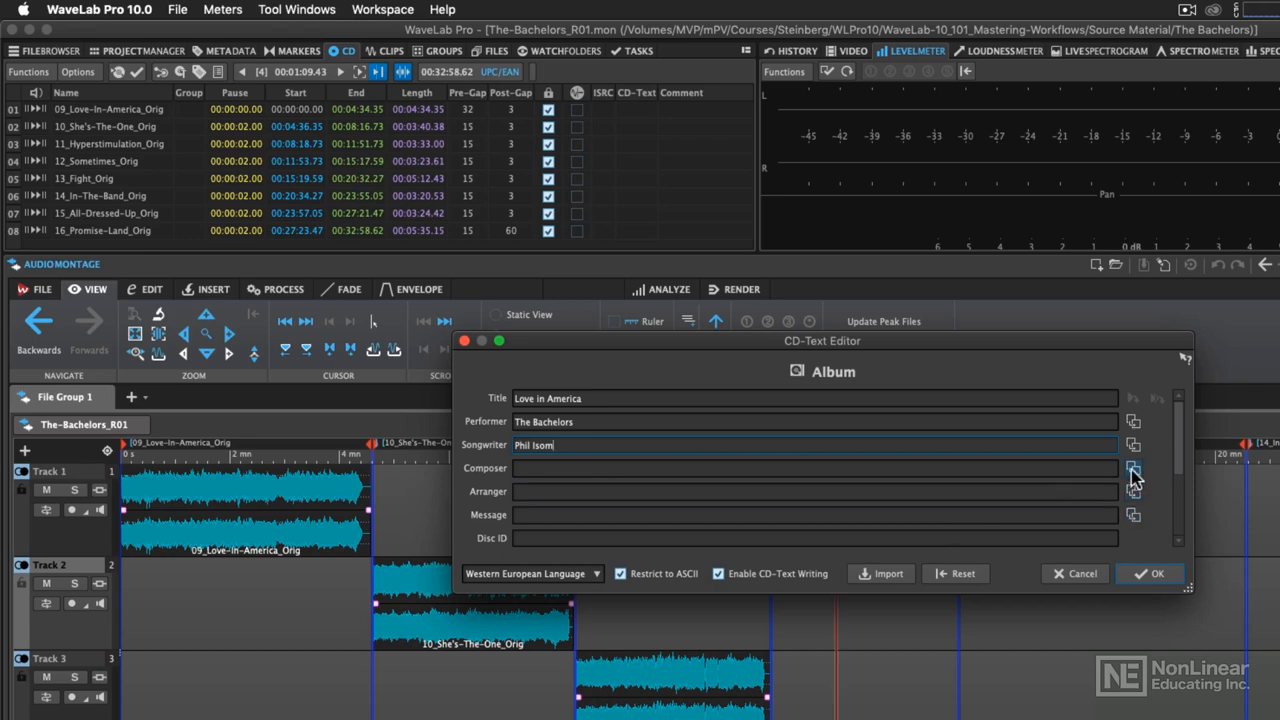
pyautogui.moveTo(1132, 468)
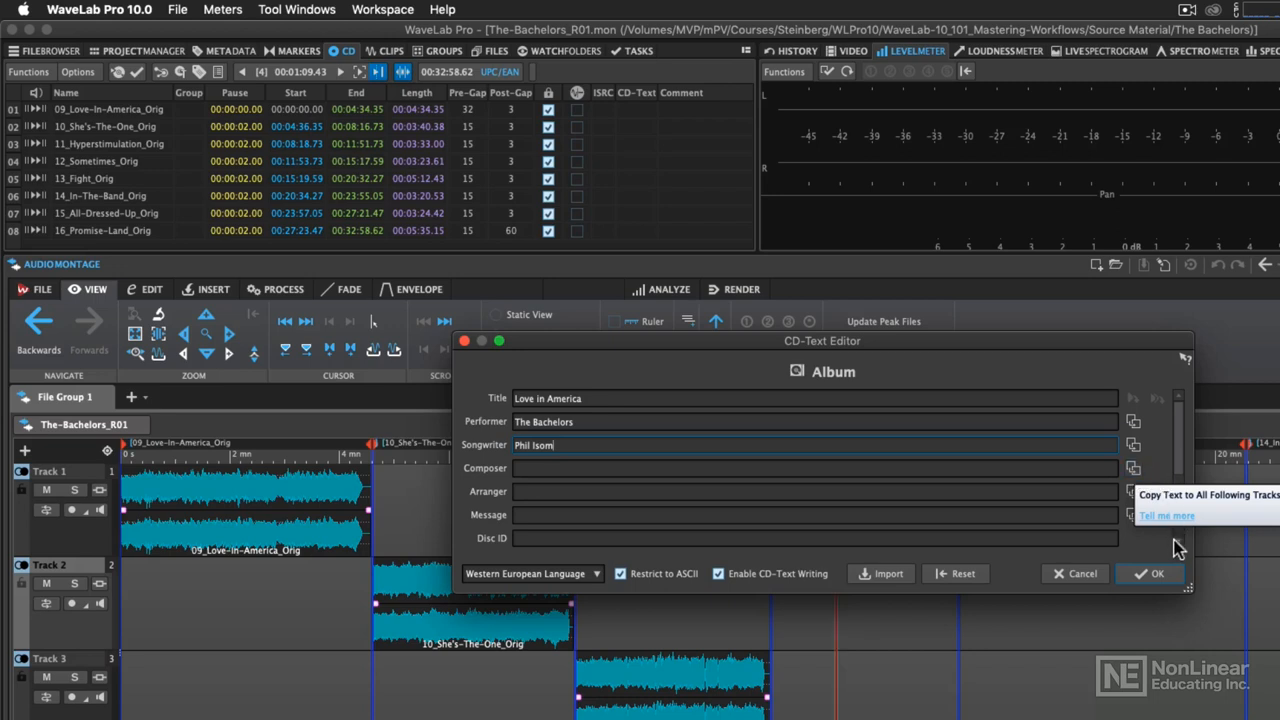
pyautogui.moveTo(1180, 468)
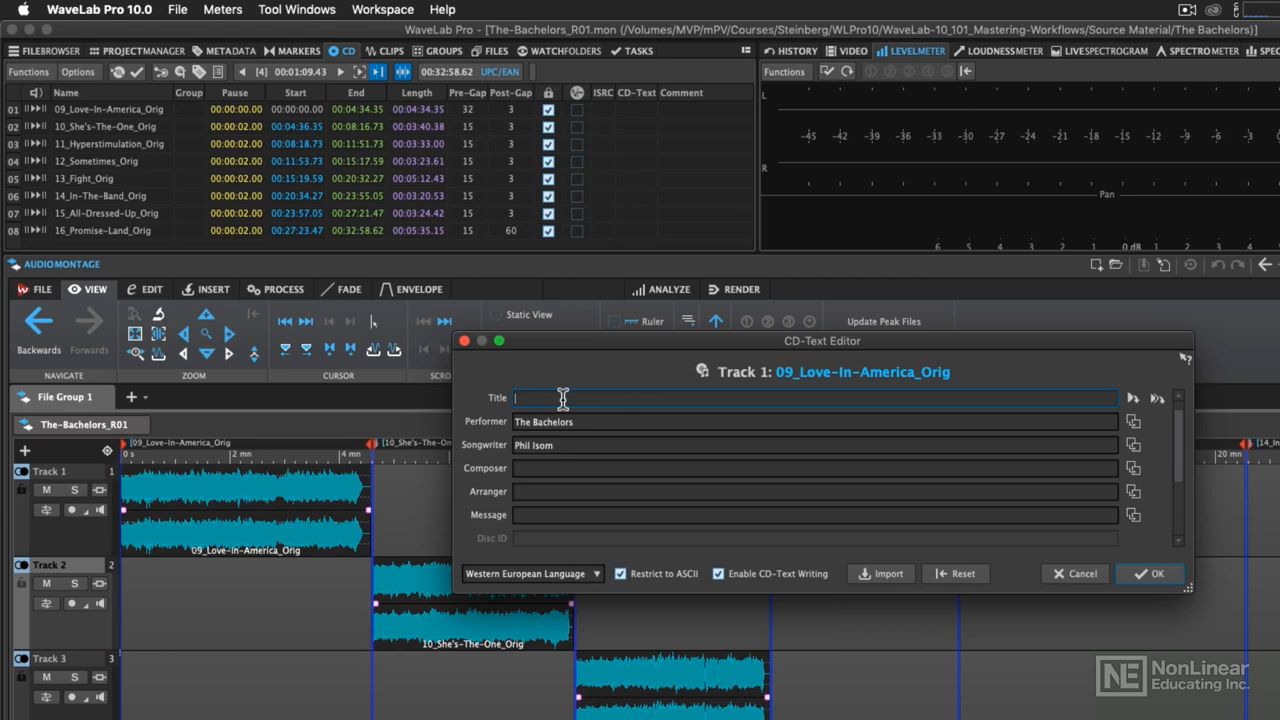
# Title track 1 Love in America and track 2 She's the One with songwriter Matthew Lo...
pyautogui.write('Love in Am')
pyautogui.write("She's")
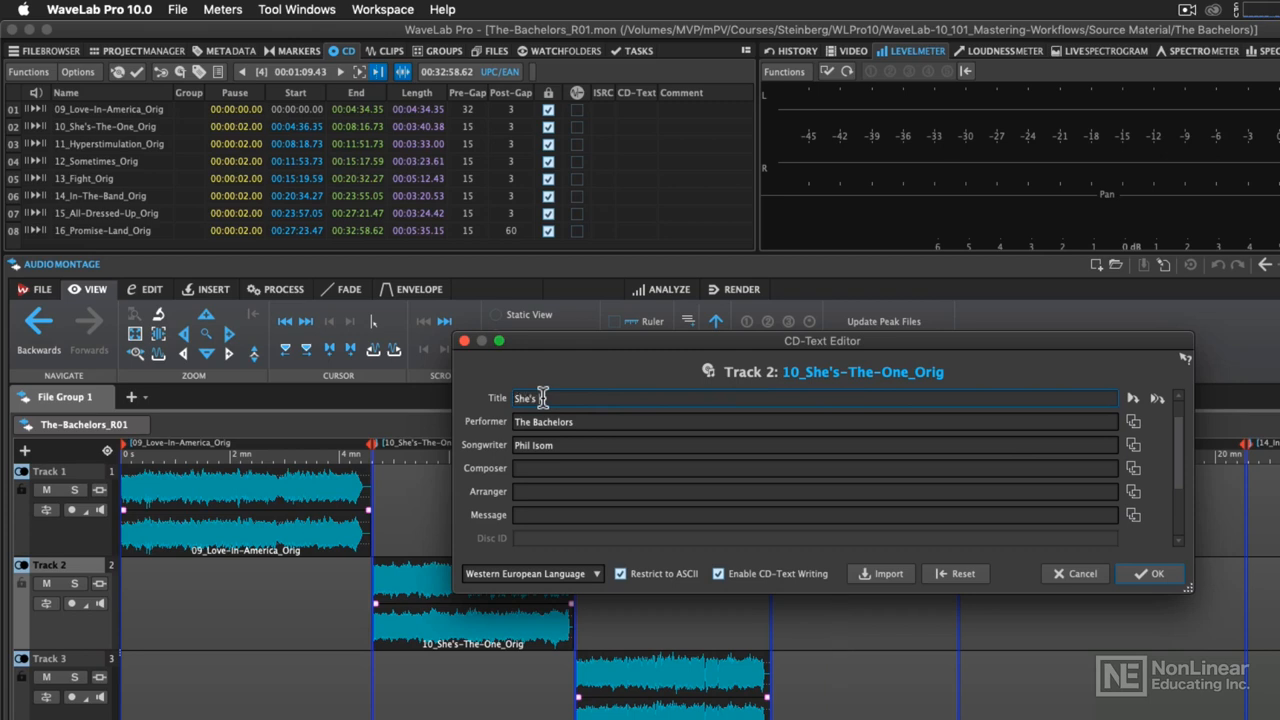
pyautogui.write('The One')
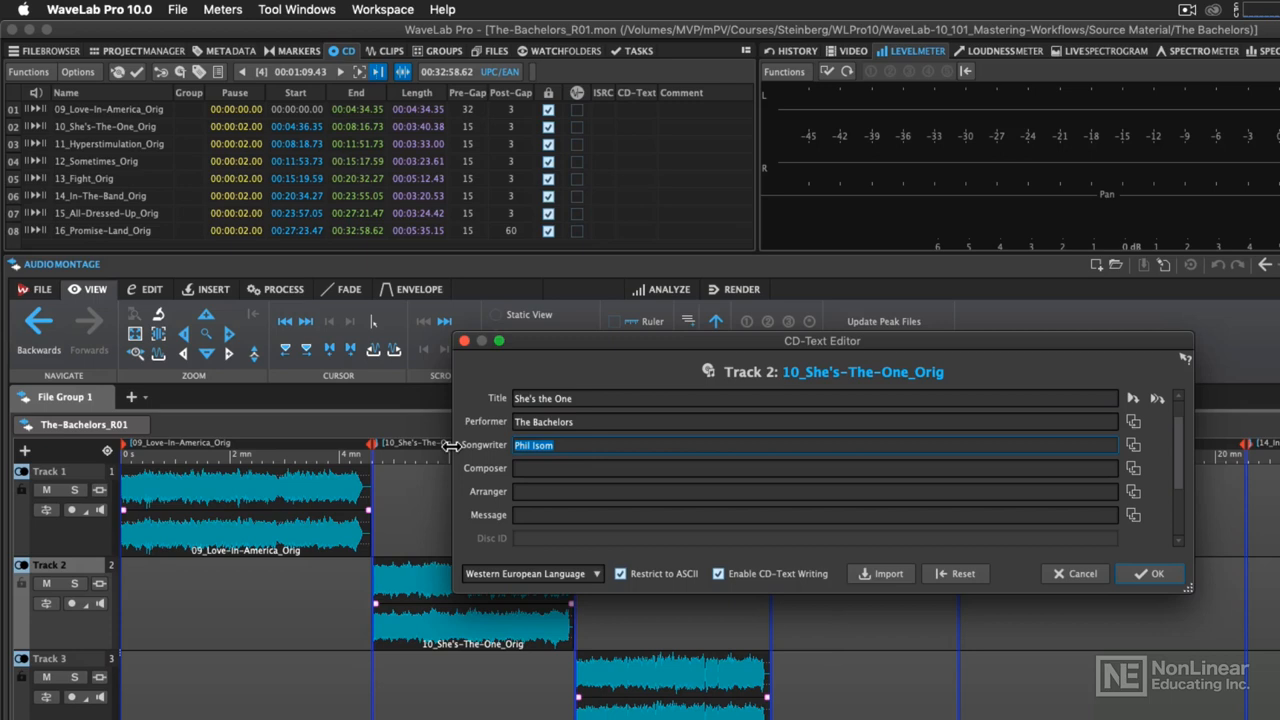
pyautogui.write('Matthew Loel T. Hepworth')
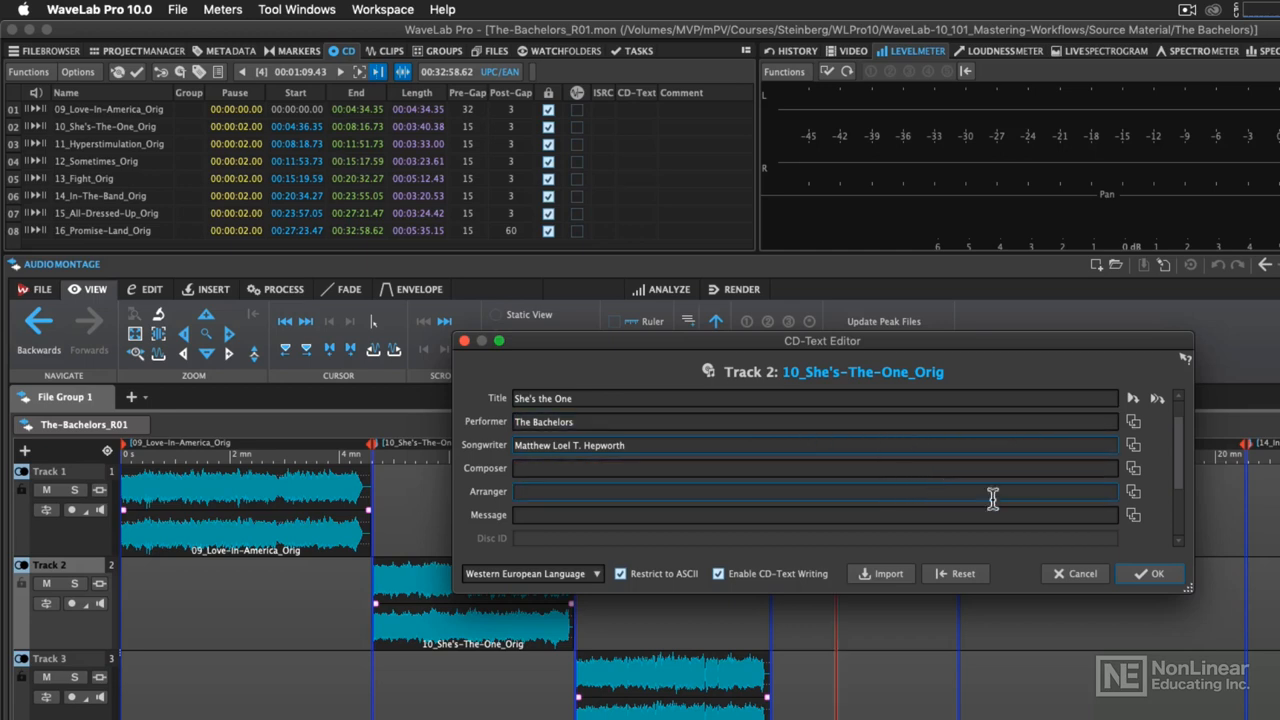
# Accept the CD-Text entries and dismiss the missing-title warning.
pyautogui.click(1156, 572)
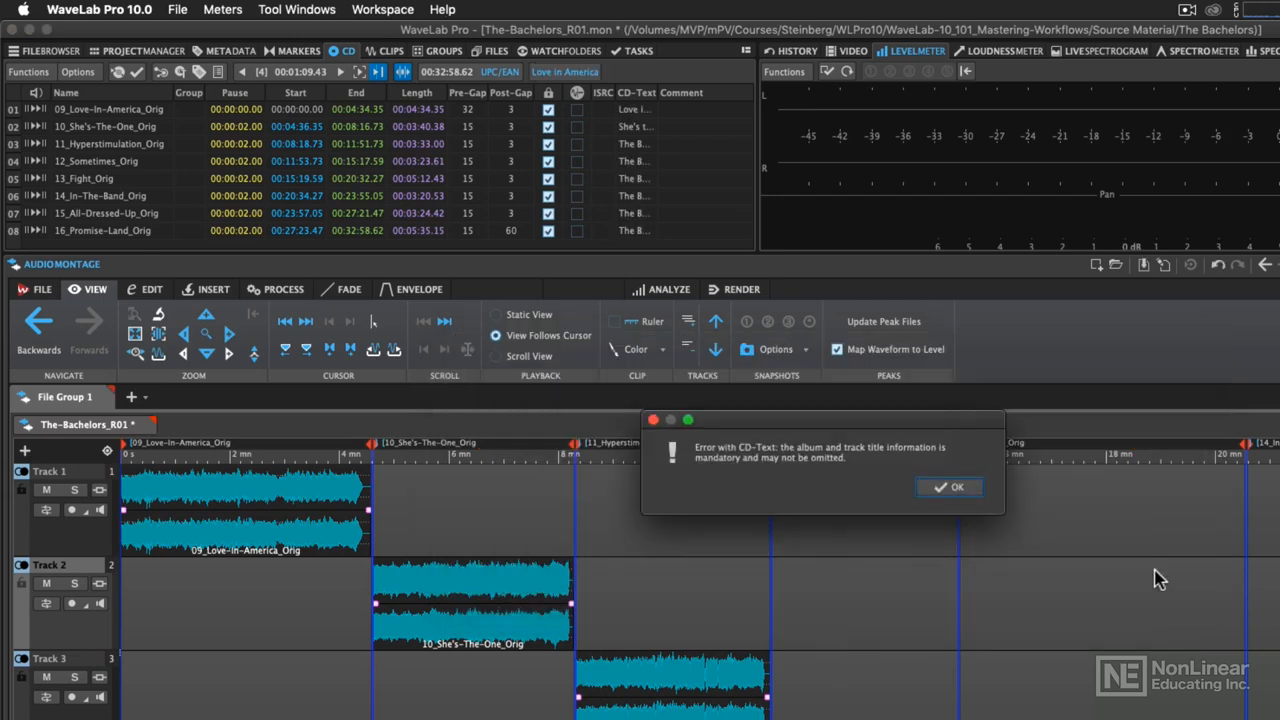
pyautogui.moveTo(1004, 520)
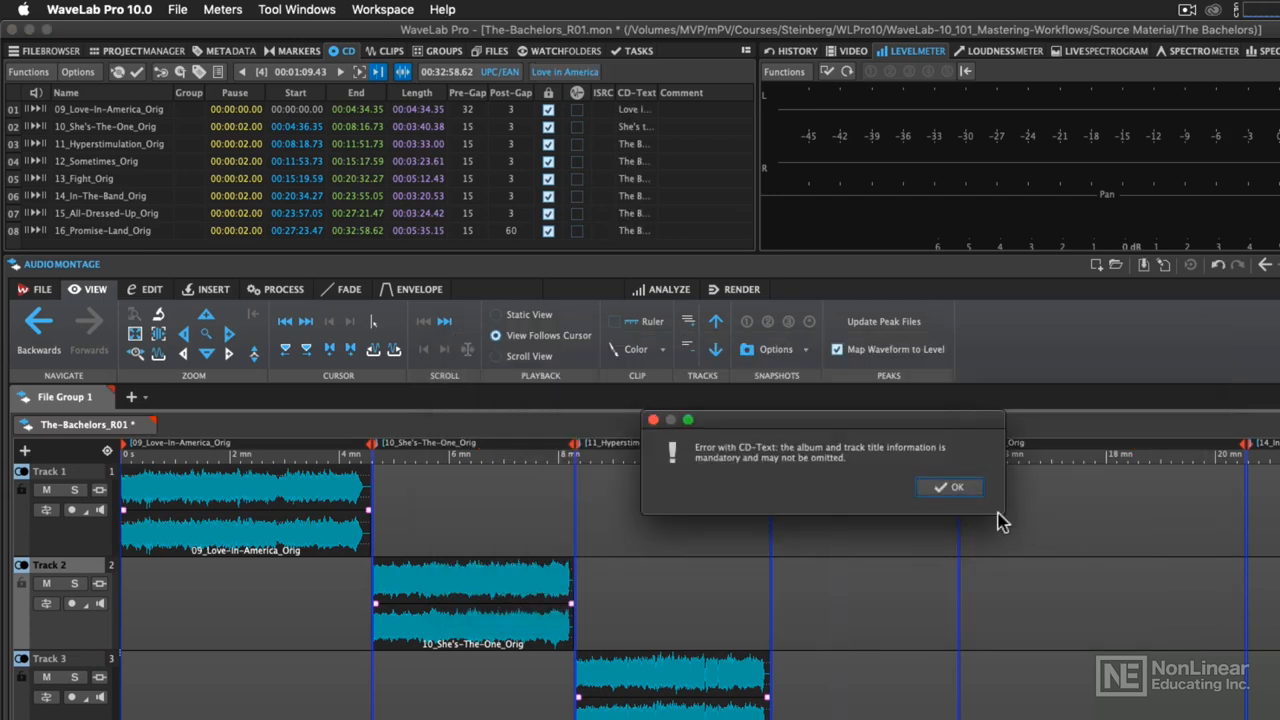
pyautogui.click(948, 488)
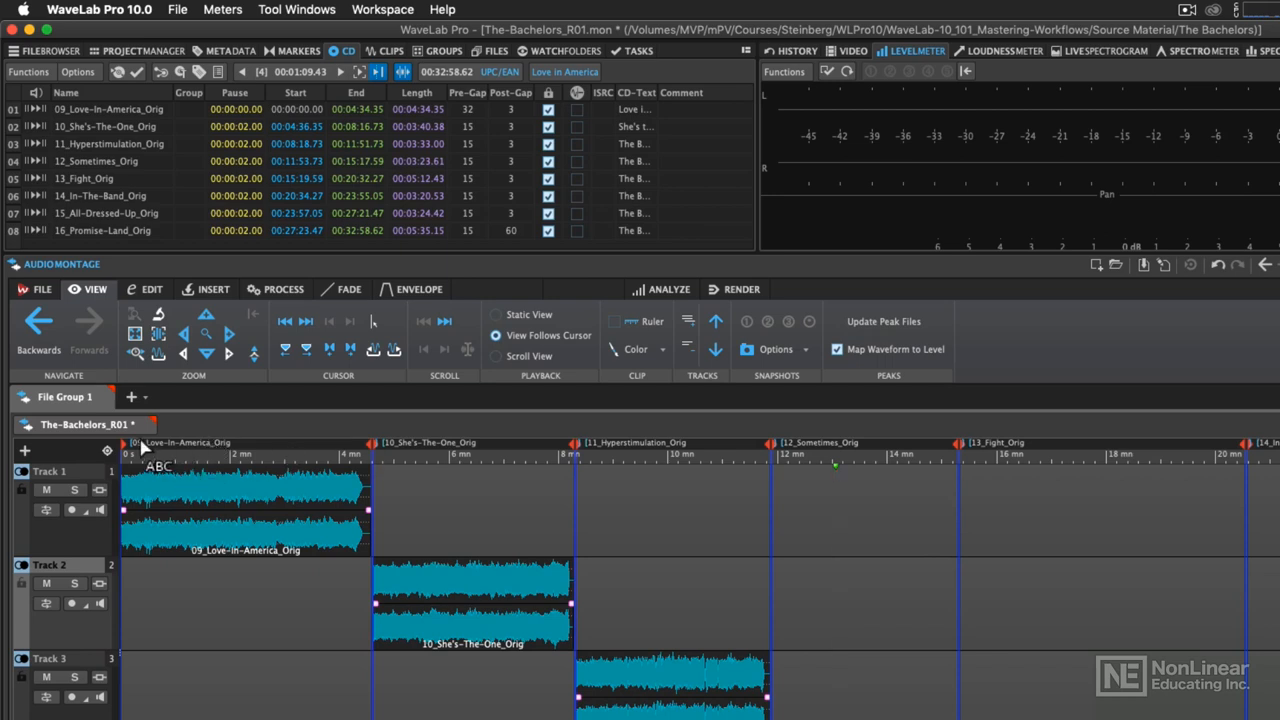
pyautogui.moveTo(84, 424)
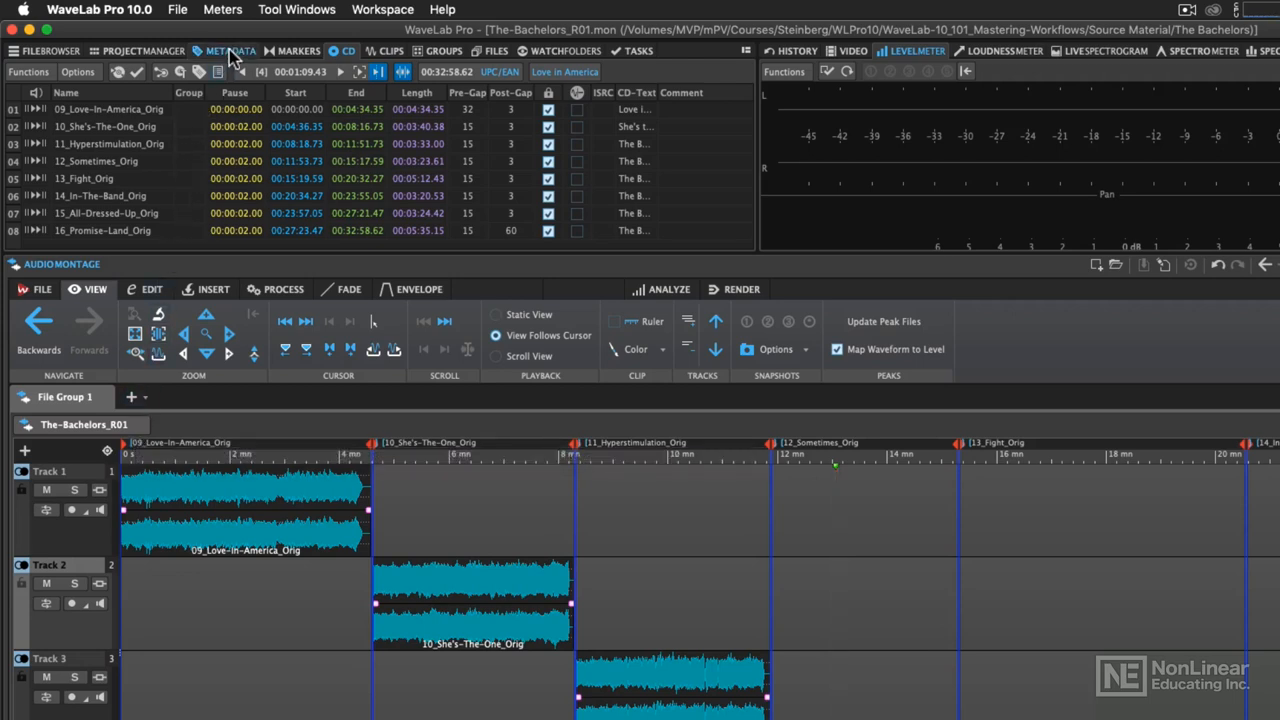
# Open the montage's Metadata editor and reach the ID3/iTunes page via AXML.
pyautogui.click(230, 52)
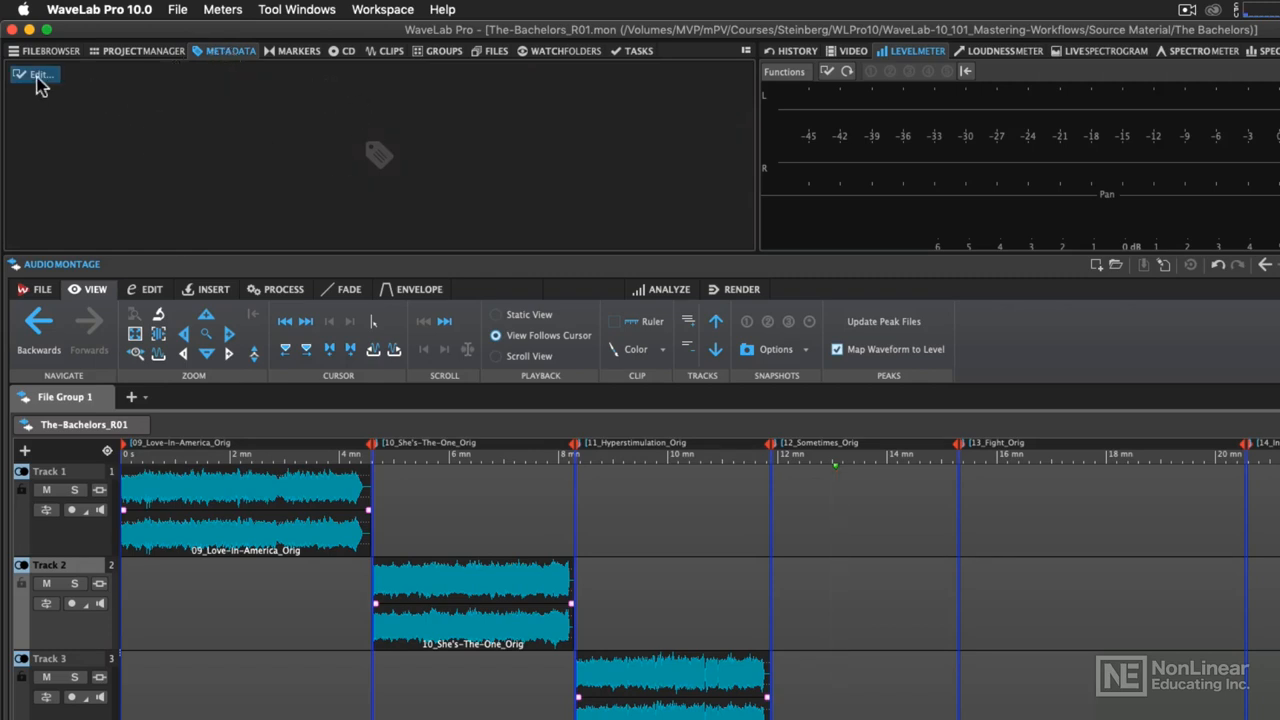
pyautogui.click(36, 74)
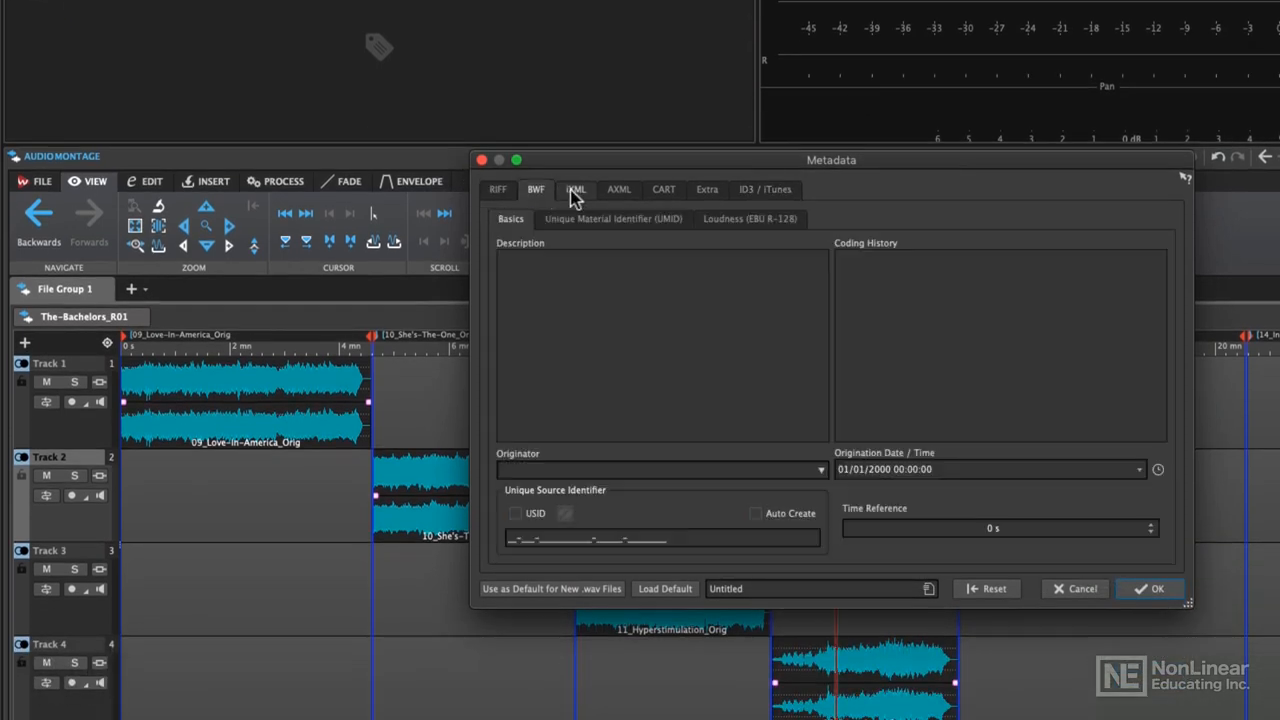
pyautogui.click(618, 188)
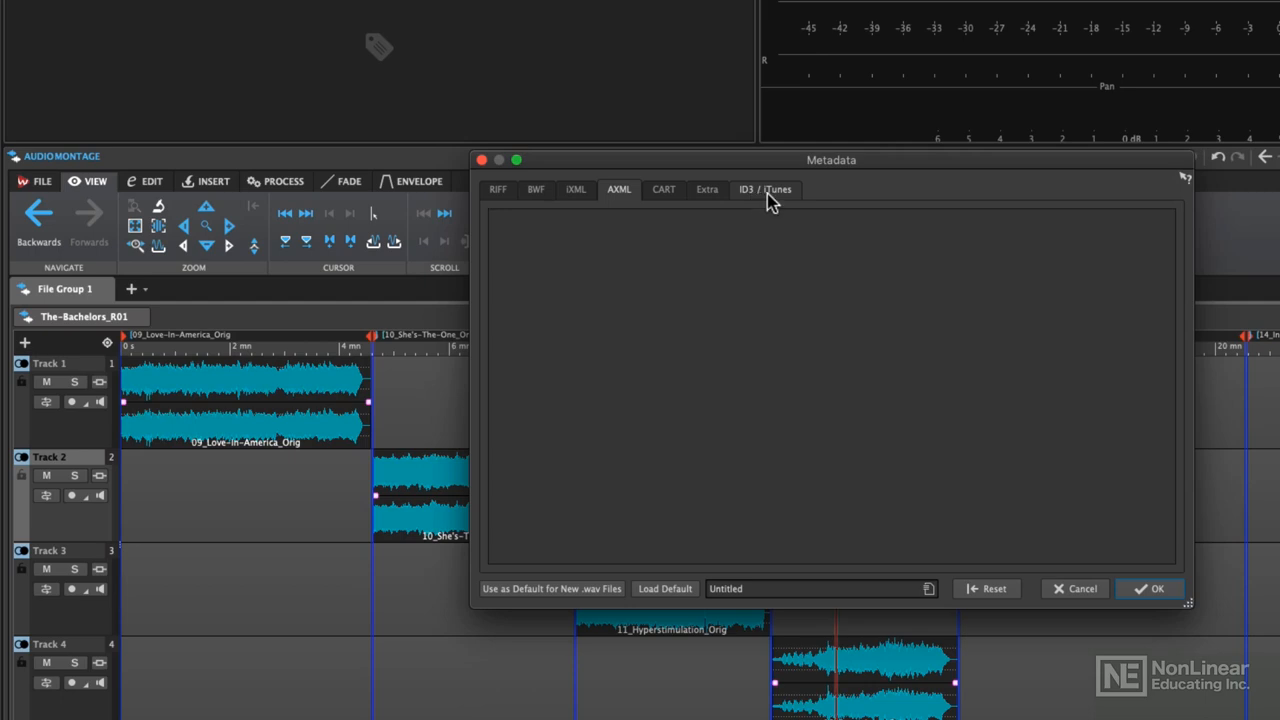
pyautogui.click(764, 188)
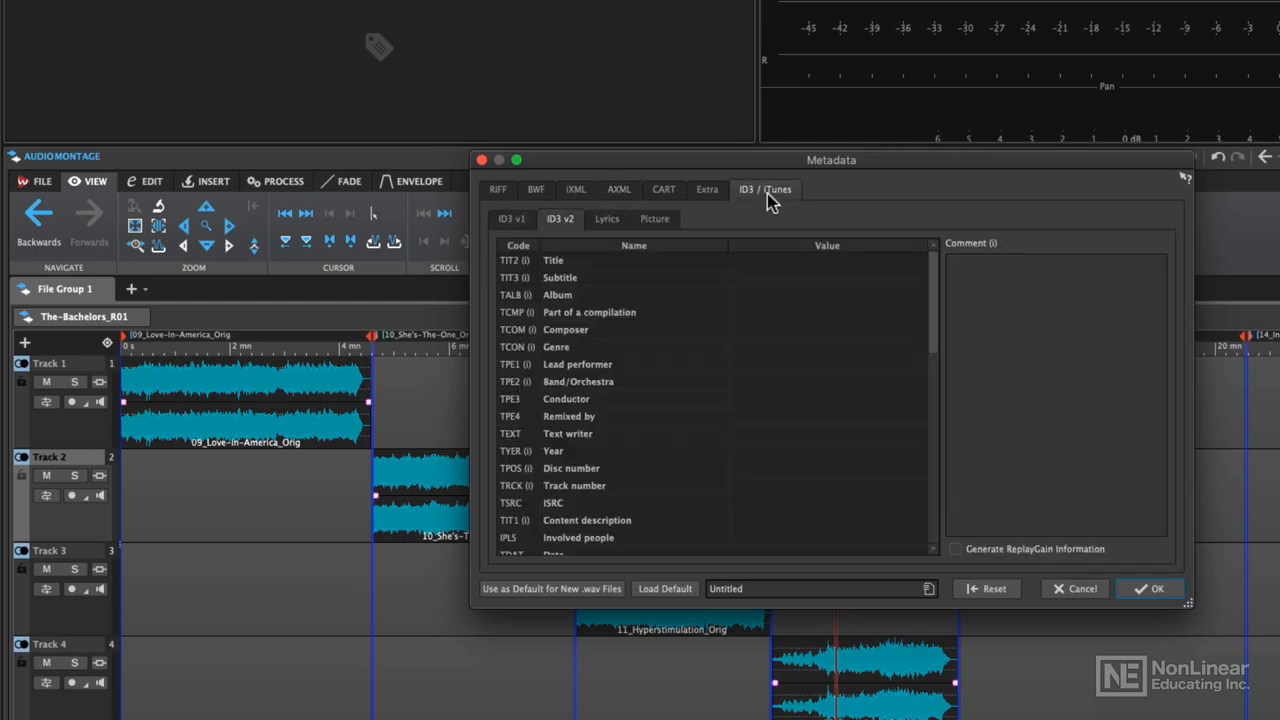
# Review the empty ID3 v1 fields and the ID3 v2 frames.
pyautogui.click(512, 218)
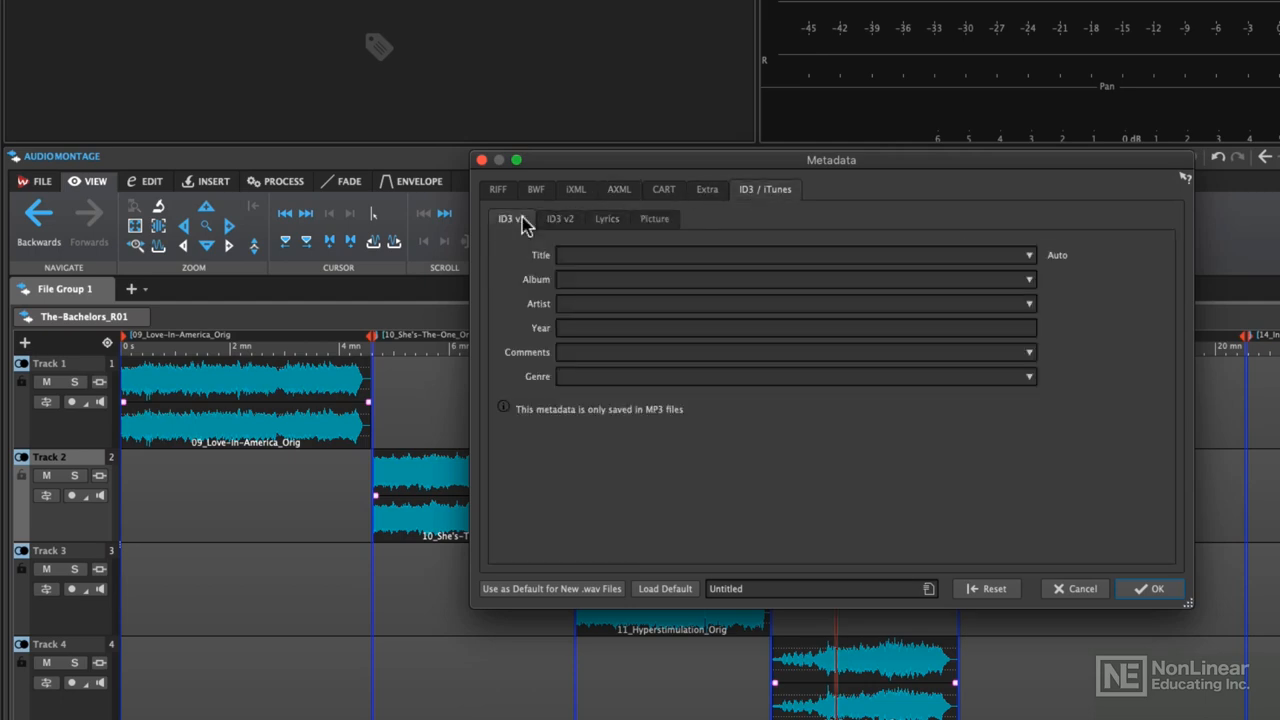
pyautogui.click(796, 328)
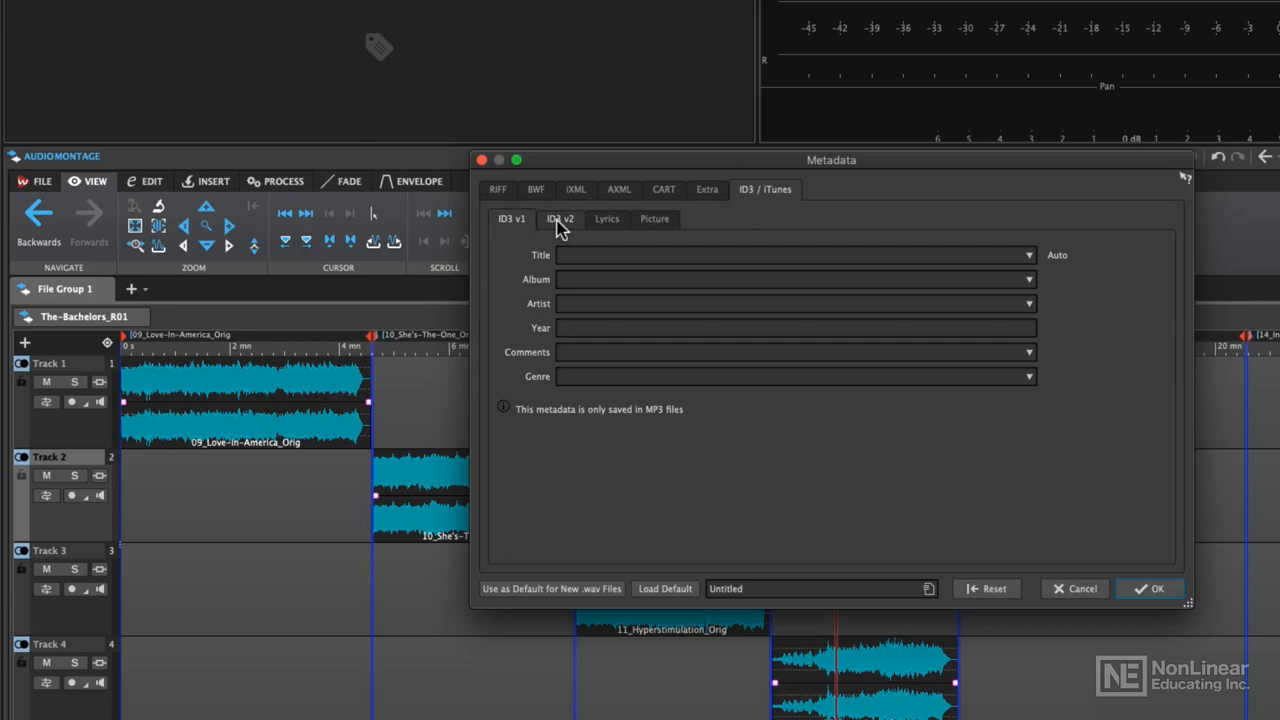
pyautogui.click(560, 218)
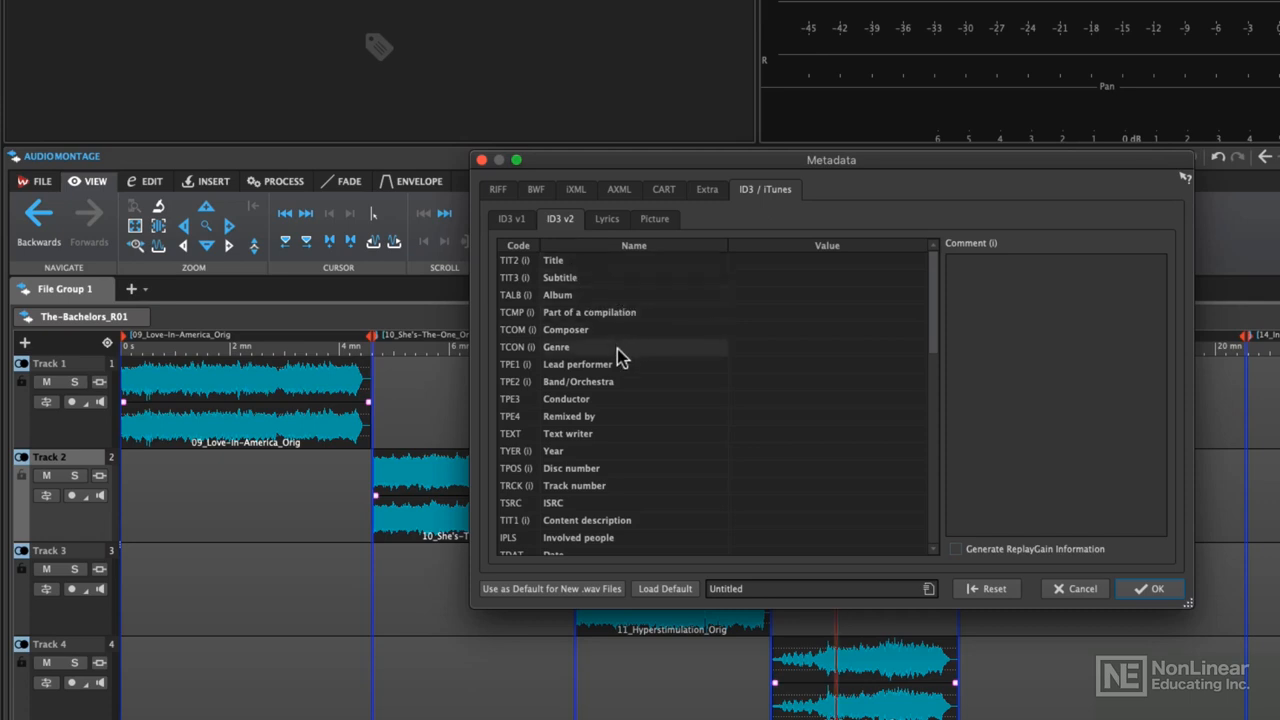
pyautogui.moveTo(668, 368)
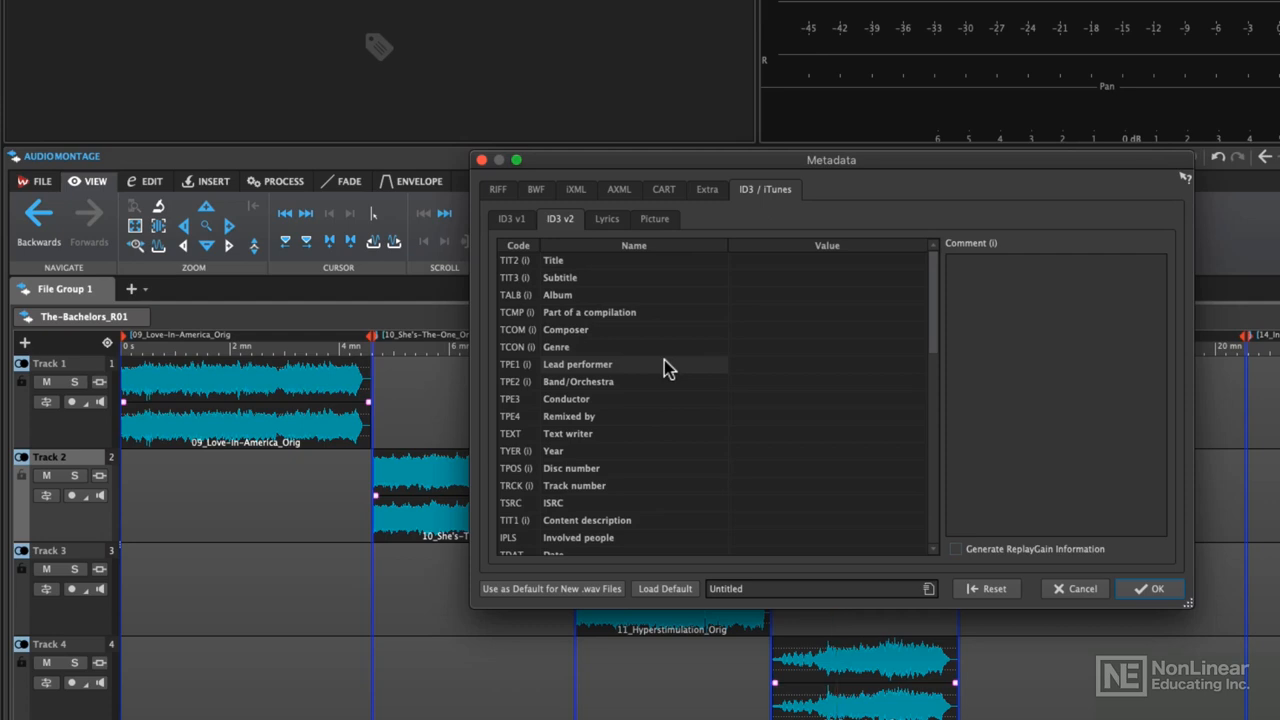
# Apply the Factory preset Album from CD Text to the ID3 tags.
pyautogui.click(928, 588)
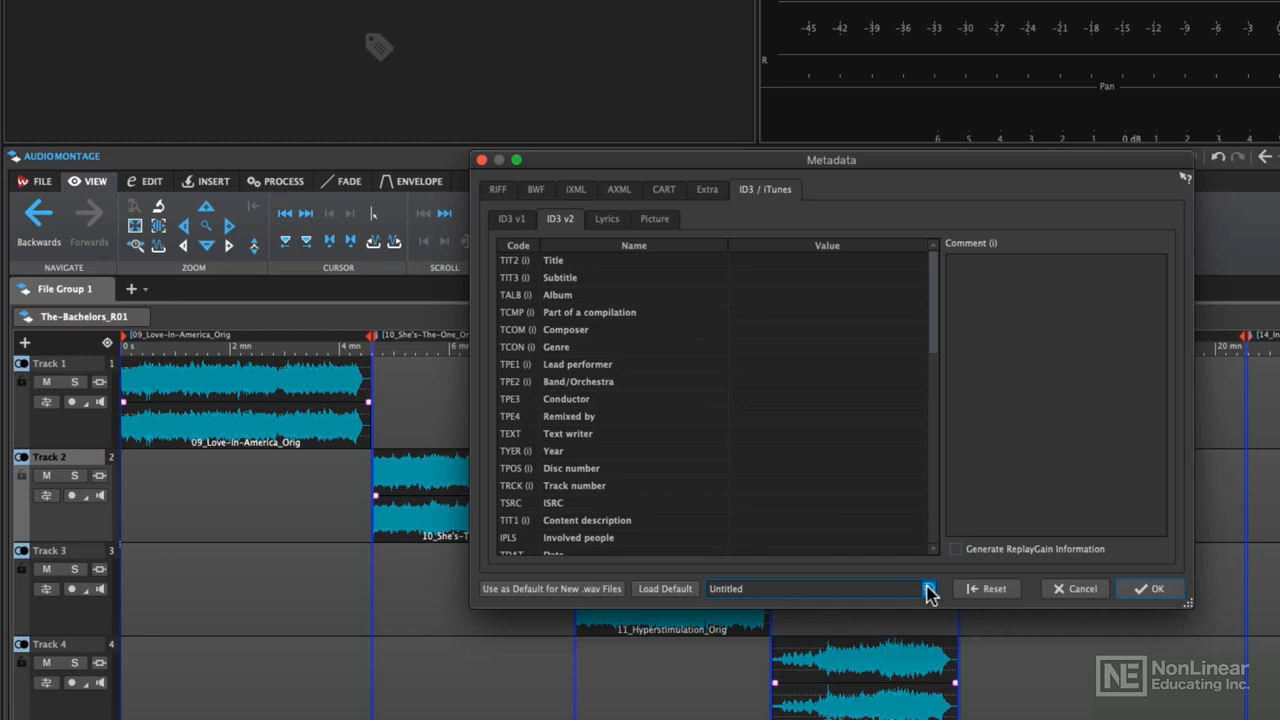
pyautogui.click(928, 588)
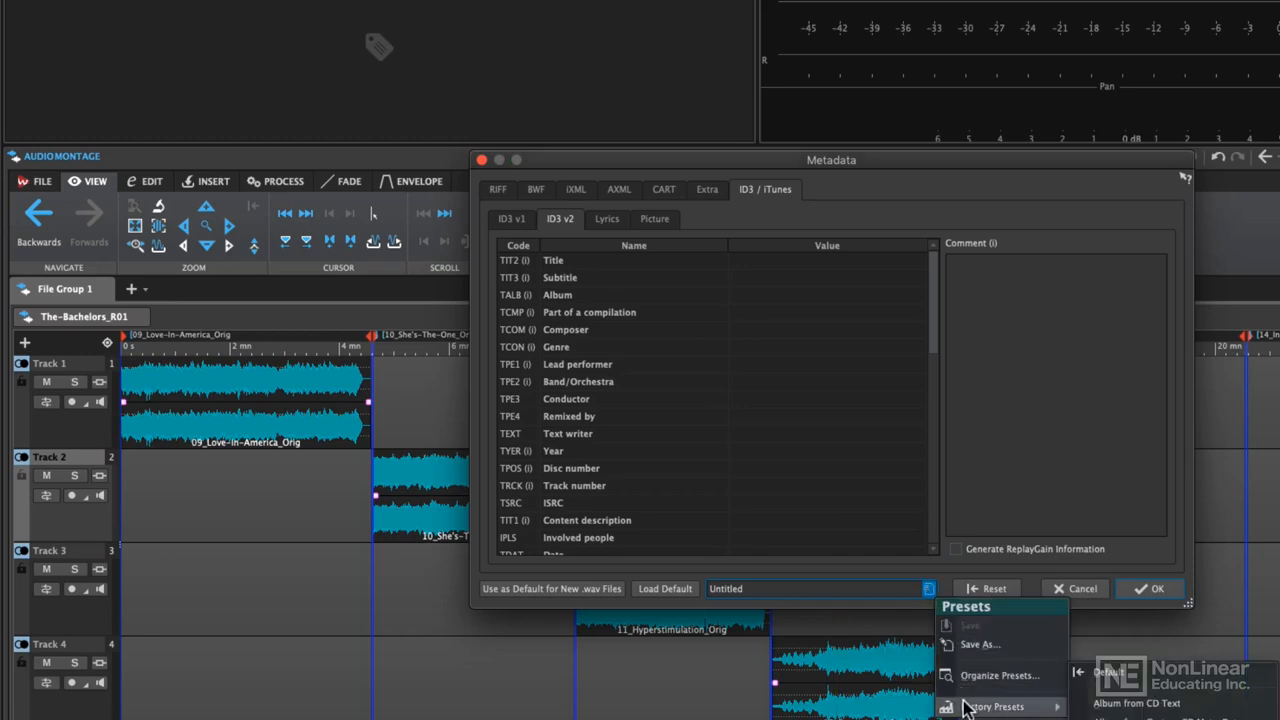
pyautogui.moveTo(996, 708)
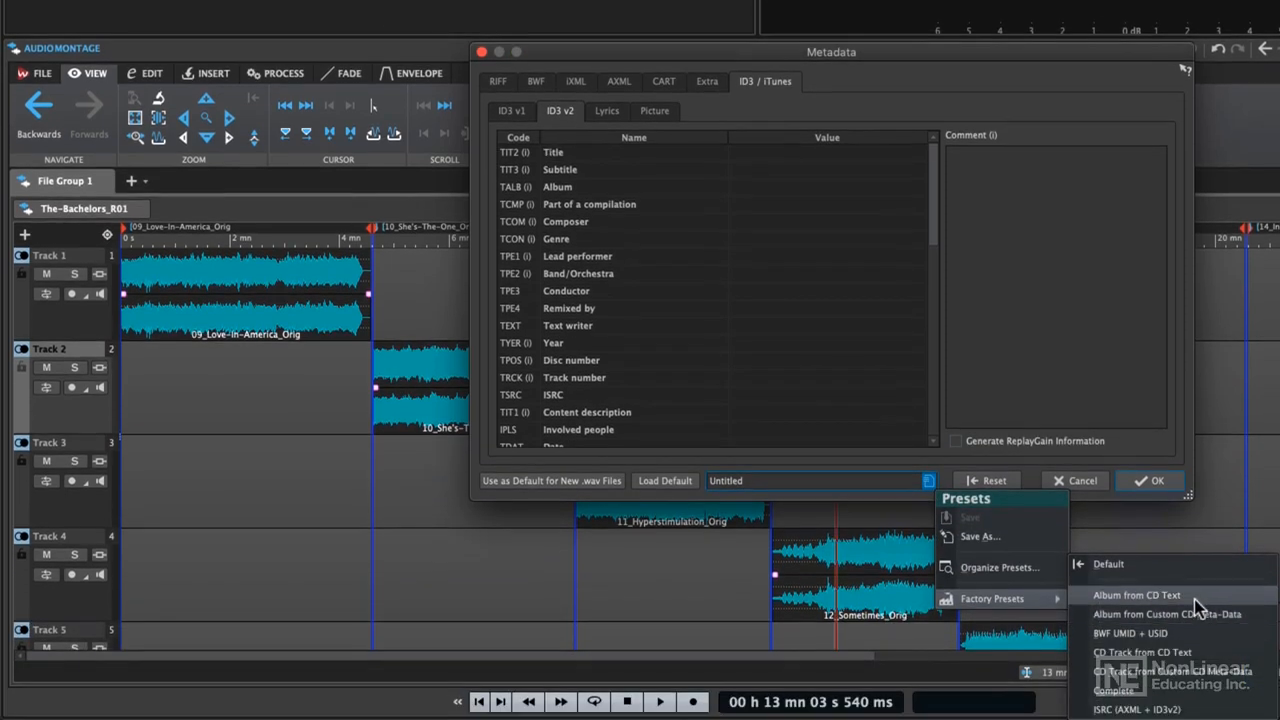
pyautogui.click(1136, 596)
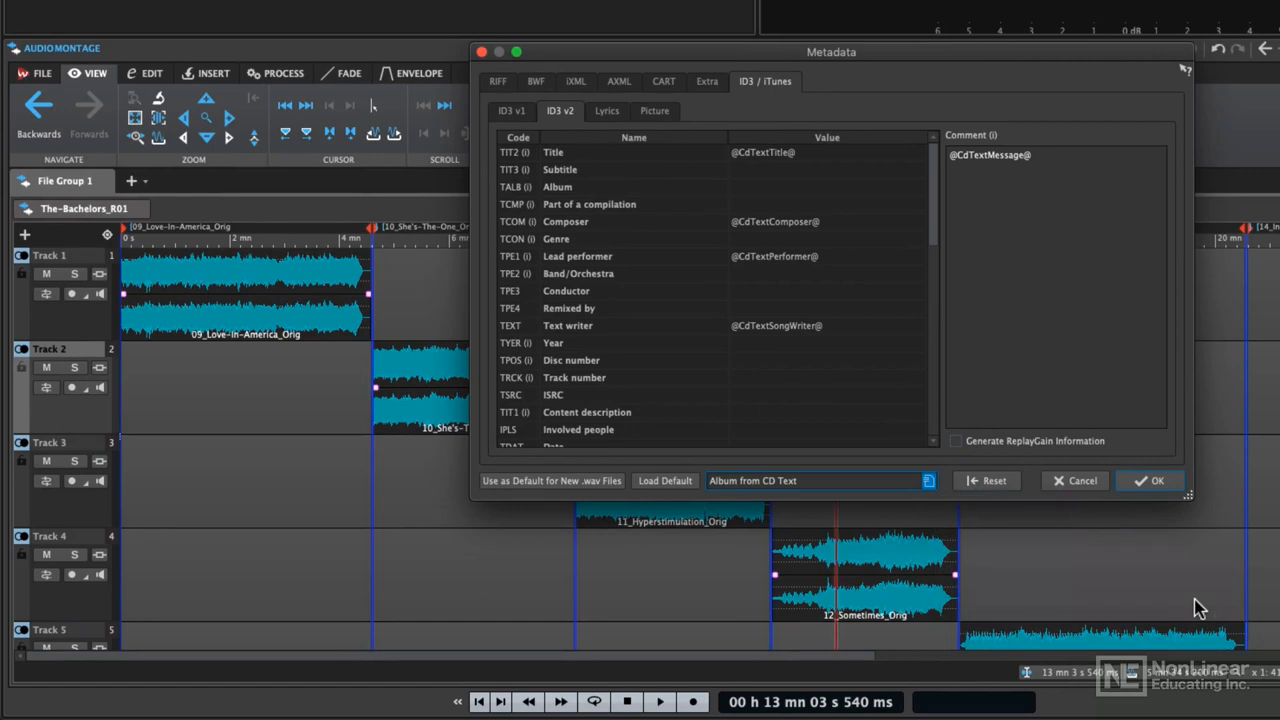
pyautogui.moveTo(648, 210)
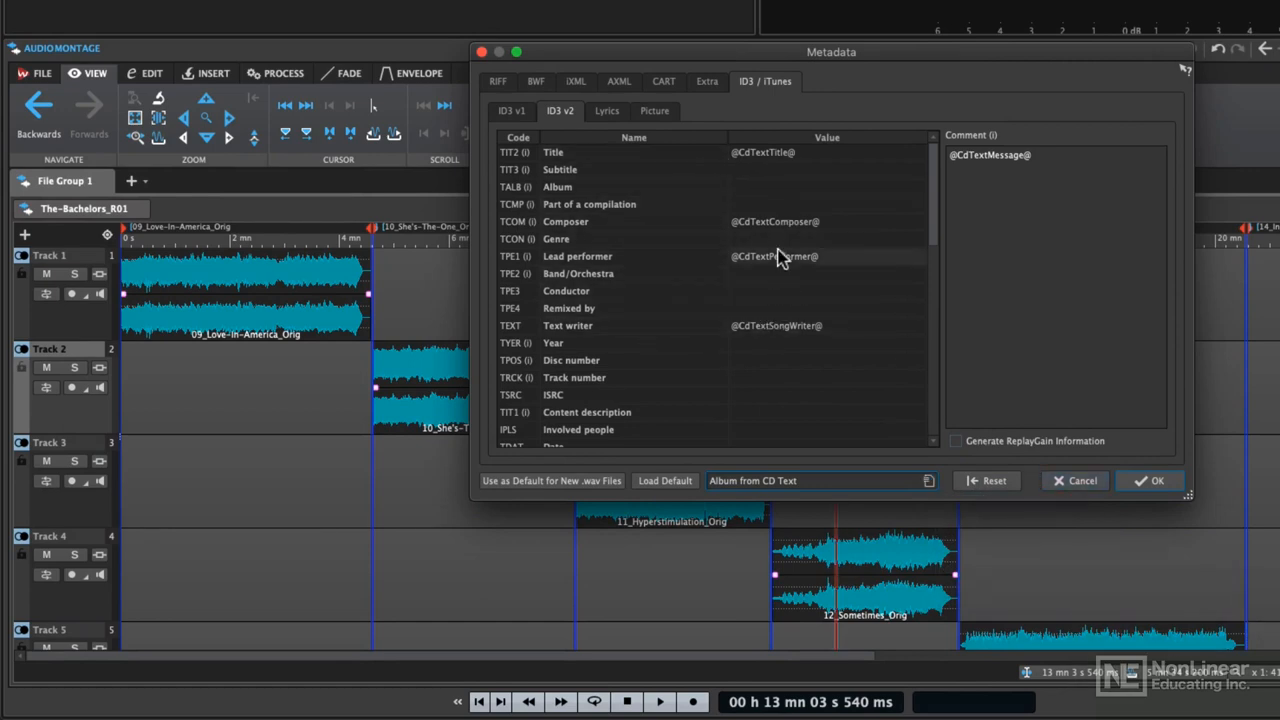
# Check the remaining ID3 pages and accept the metadata, closing the editor.
pyautogui.scroll(-3)
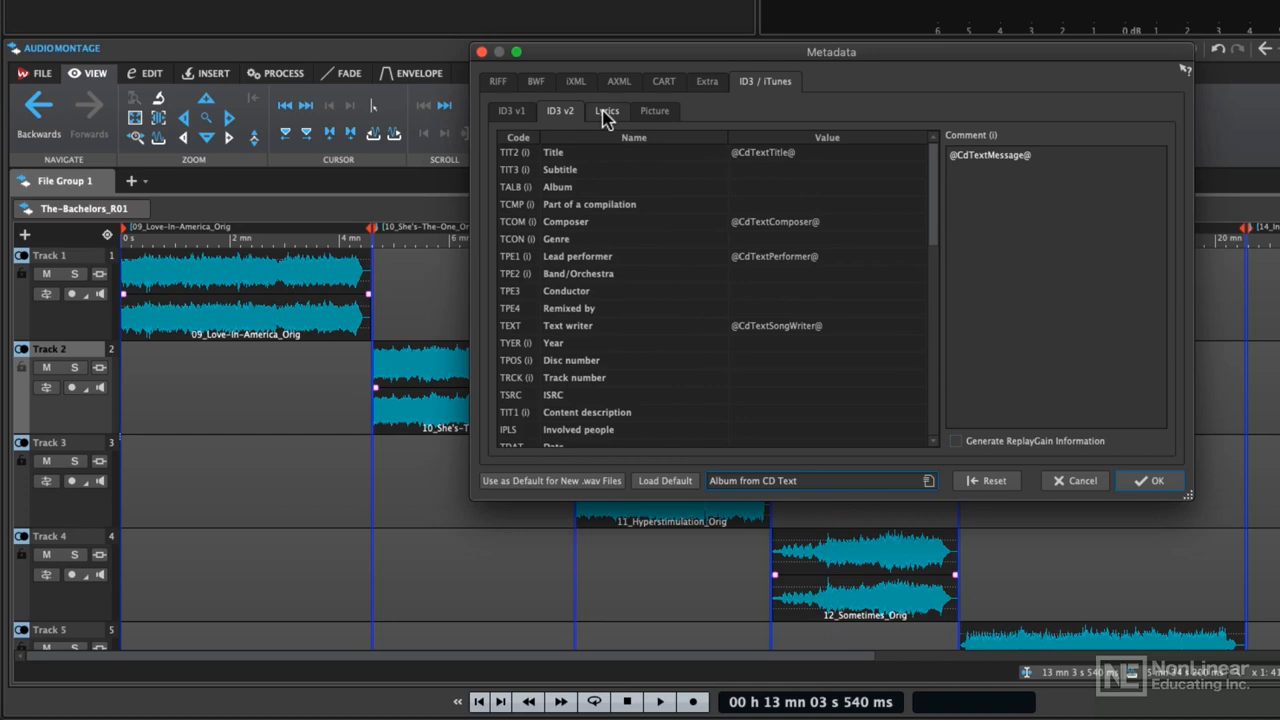
pyautogui.click(654, 110)
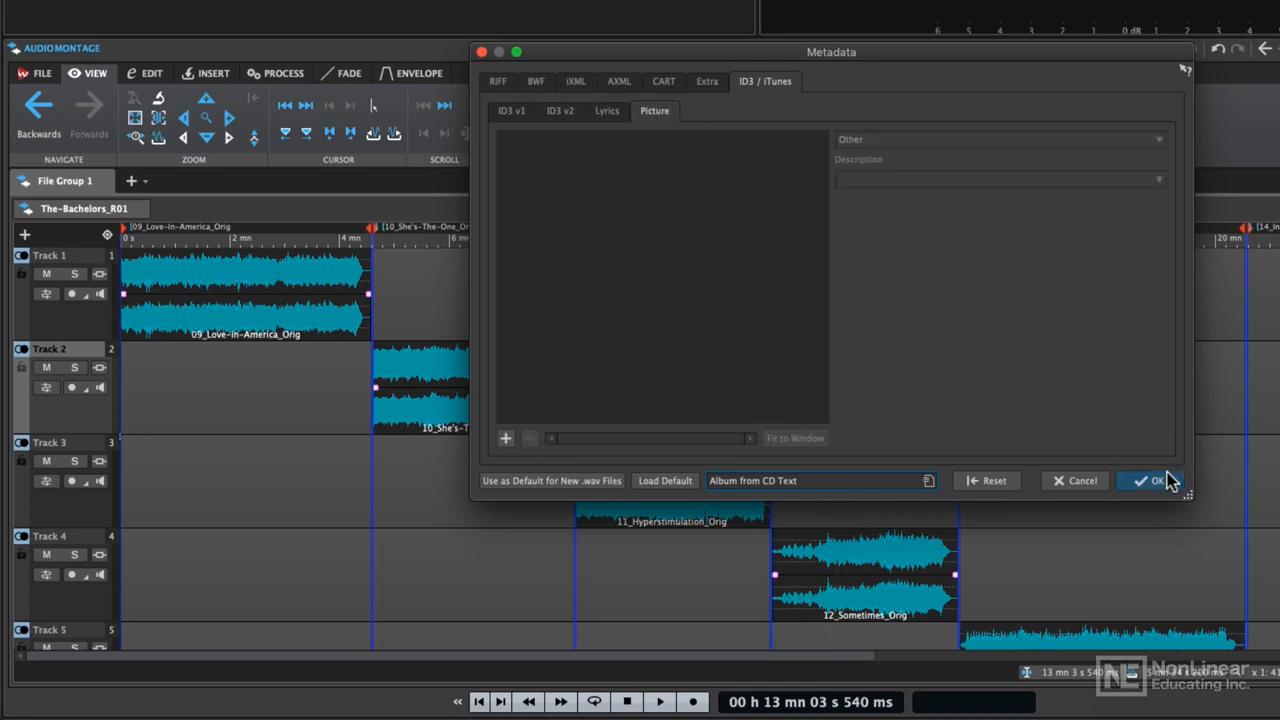
pyautogui.click(1150, 480)
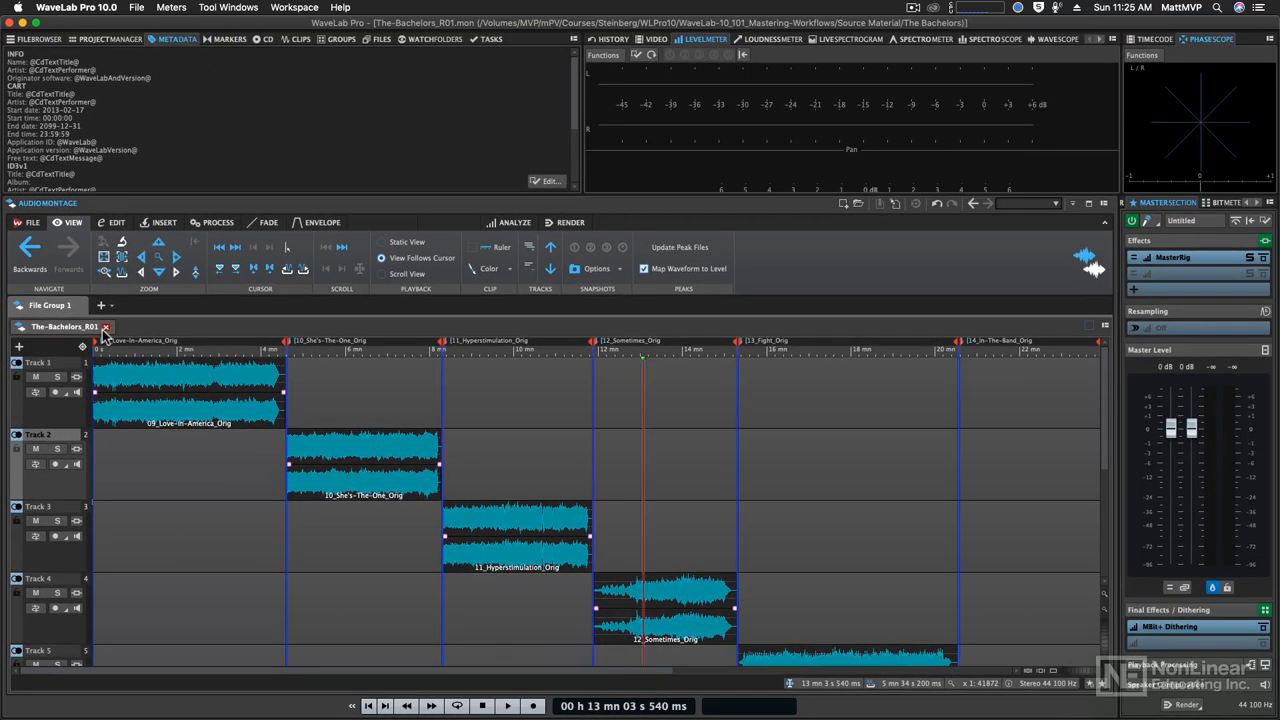
pyautogui.moveTo(104, 328)
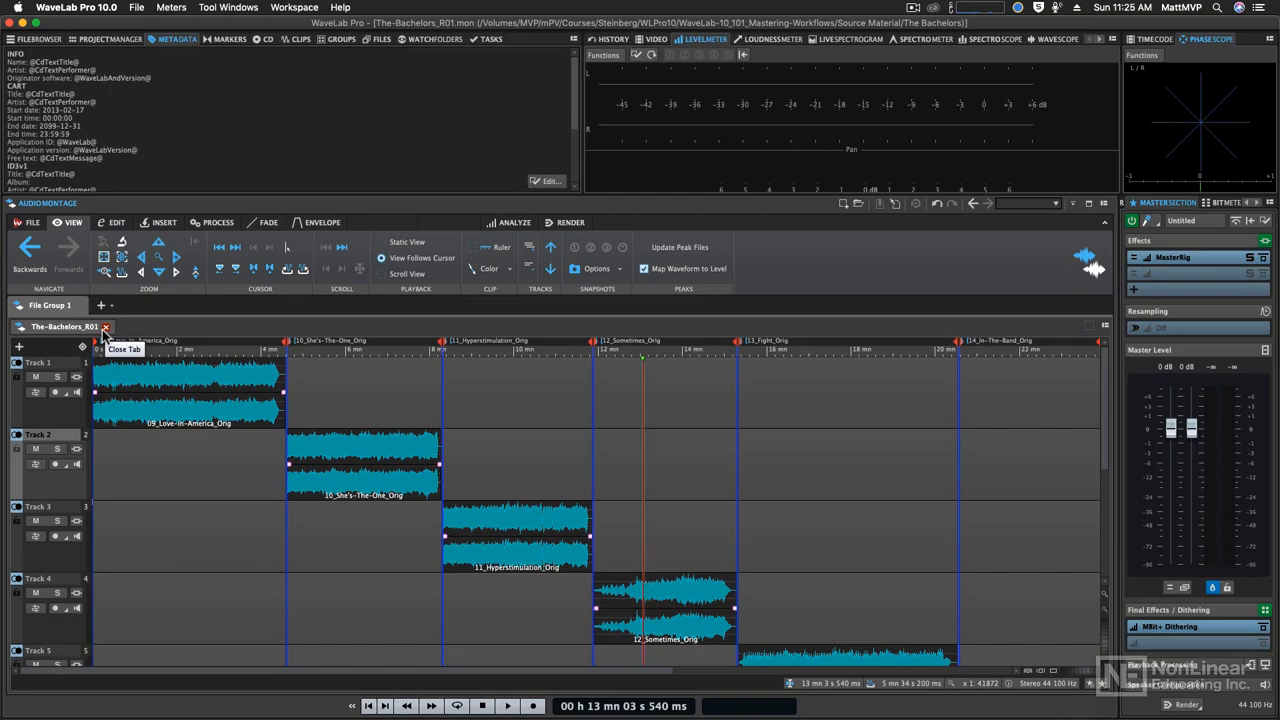